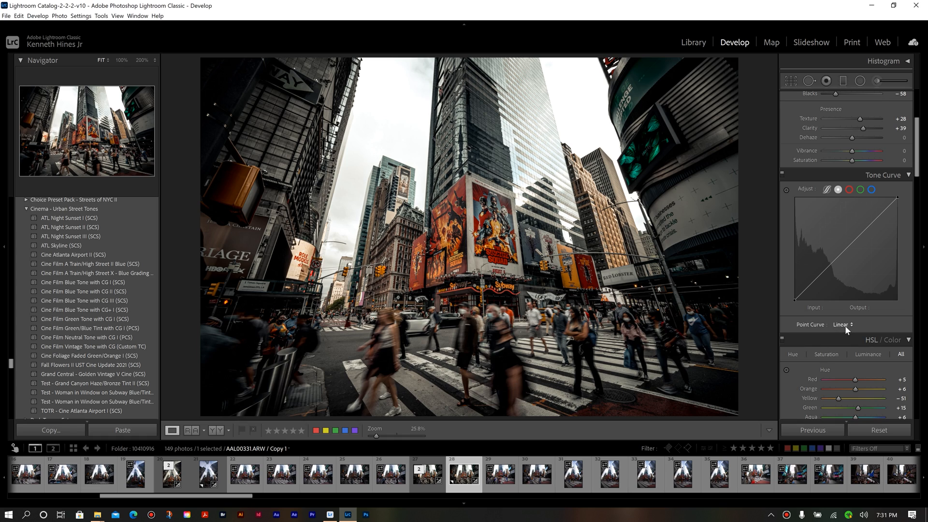
Shape the point curve into a contrast-boosting S-curve and open the saved curves list.
{"action": "left_click", "coordinate": [843, 325]}
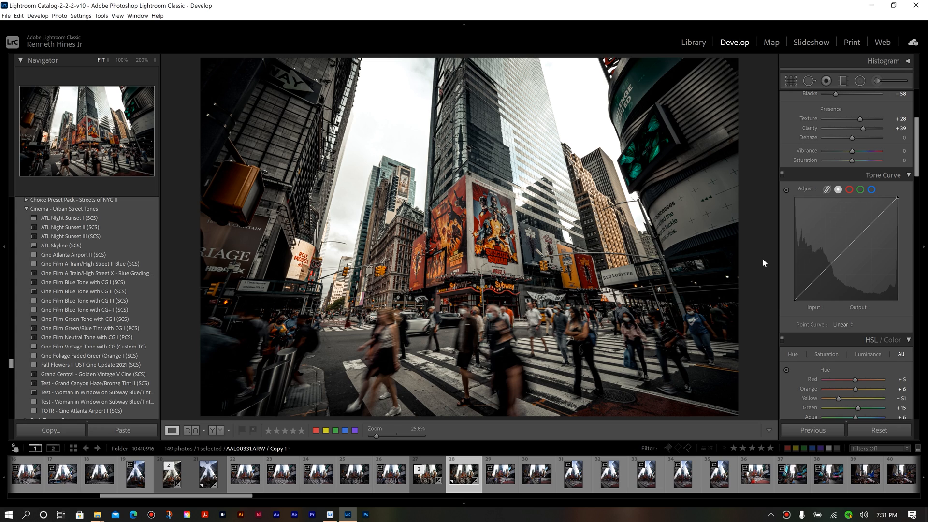
{"action": "mouse_move", "coordinate": [823, 271]}
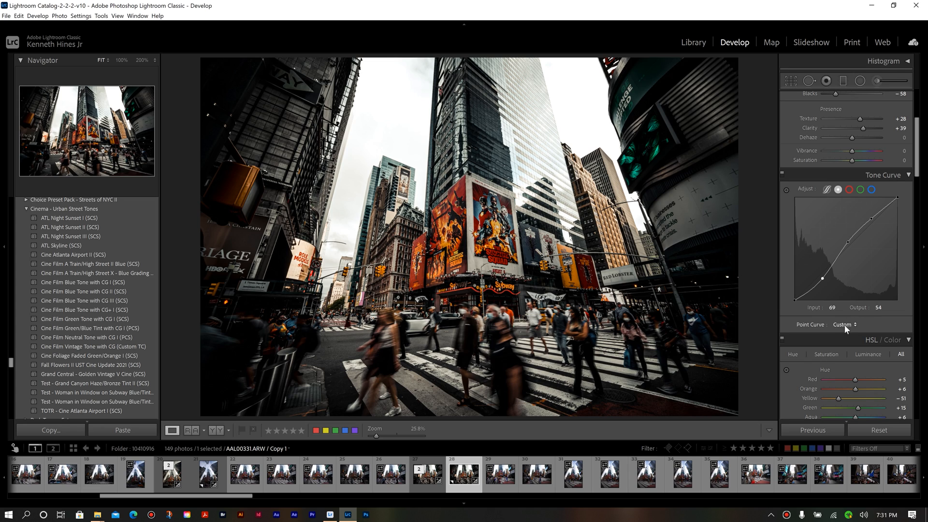
{"action": "left_click", "coordinate": [844, 324]}
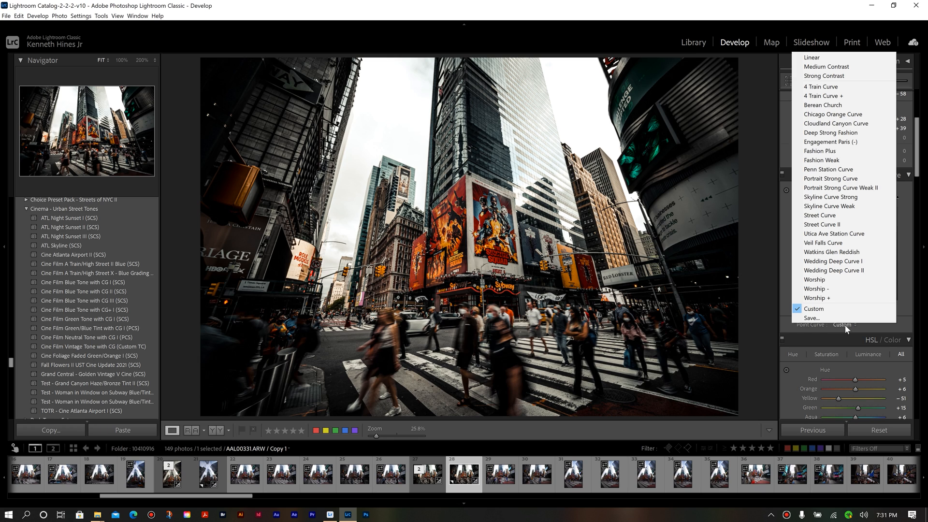
Choose Save… from the Point Curve list to open the Save Point Curve dialog.
{"action": "left_click", "coordinate": [815, 318]}
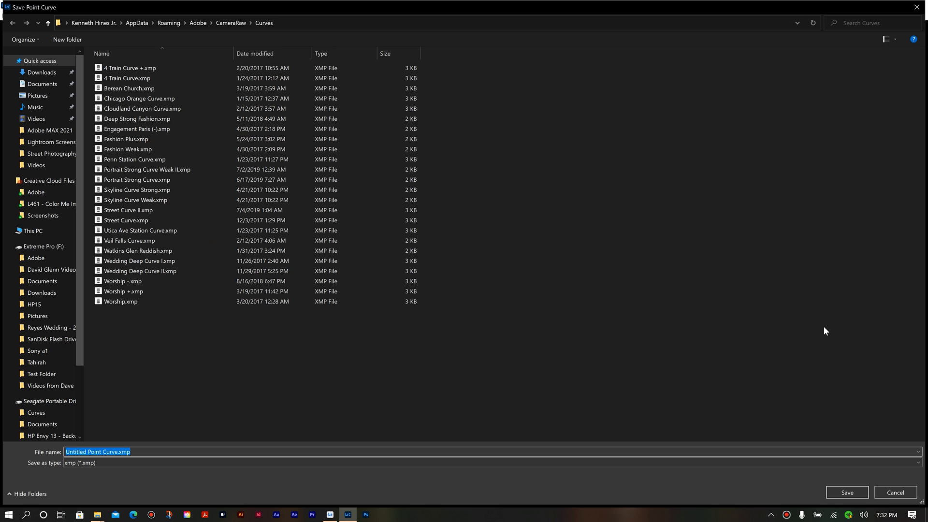
{"action": "mouse_move", "coordinate": [895, 492]}
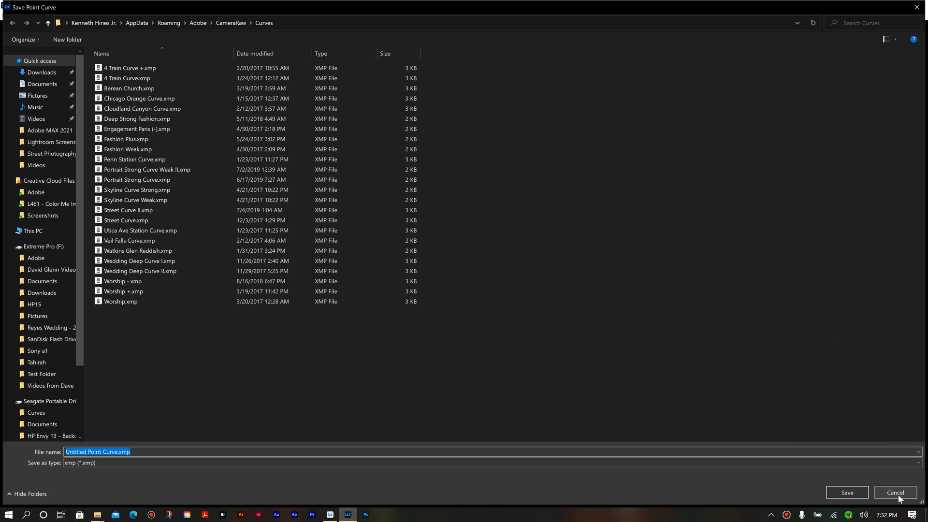
Cancel the Save Point Curve dialog, keeping the custom S-curve applied.
{"action": "left_click", "coordinate": [895, 492]}
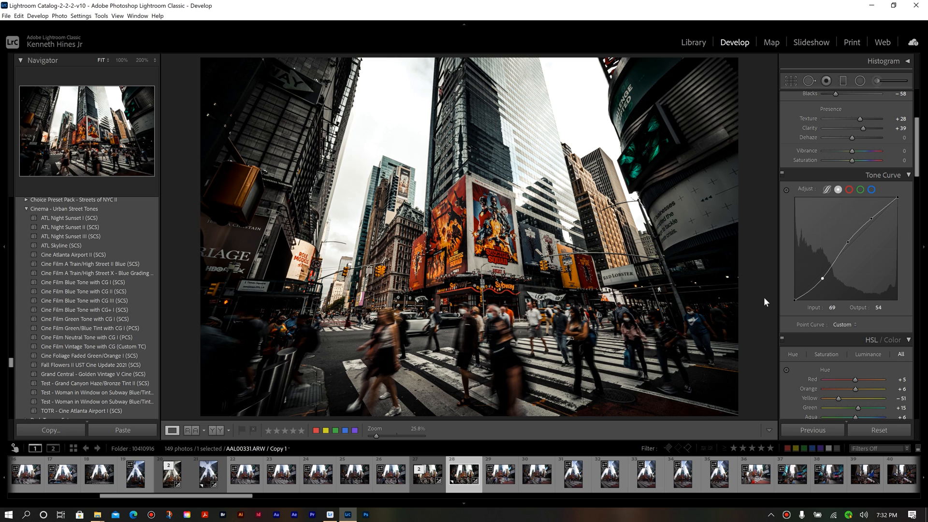
{"action": "mouse_move", "coordinate": [87, 309]}
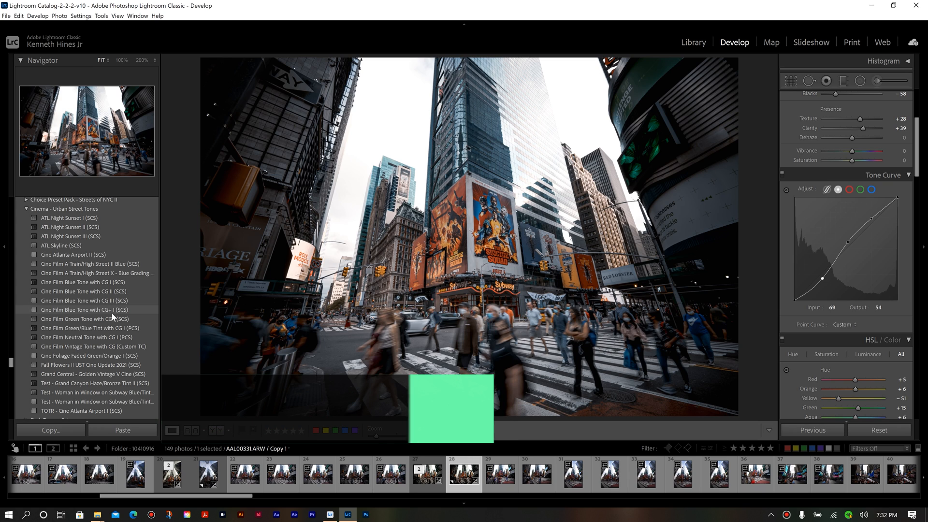
{"action": "left_click", "coordinate": [90, 328]}
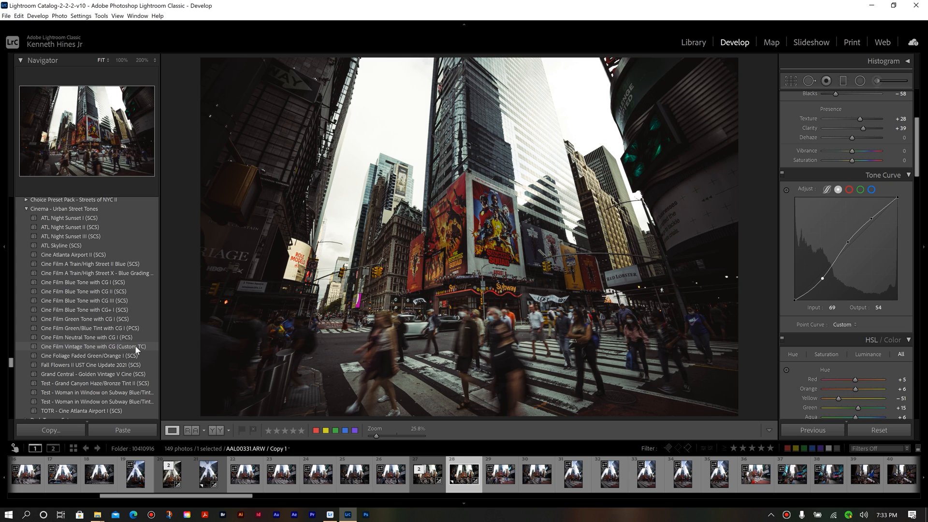
{"action": "left_click", "coordinate": [92, 346]}
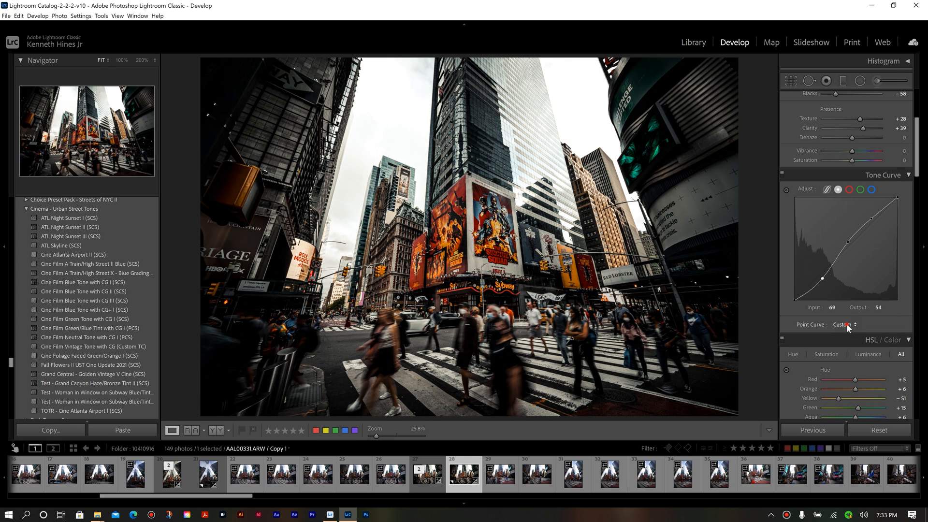
Apply the 4 Train Curve + point curve preset from the Point Curve list.
{"action": "left_click", "coordinate": [845, 325]}
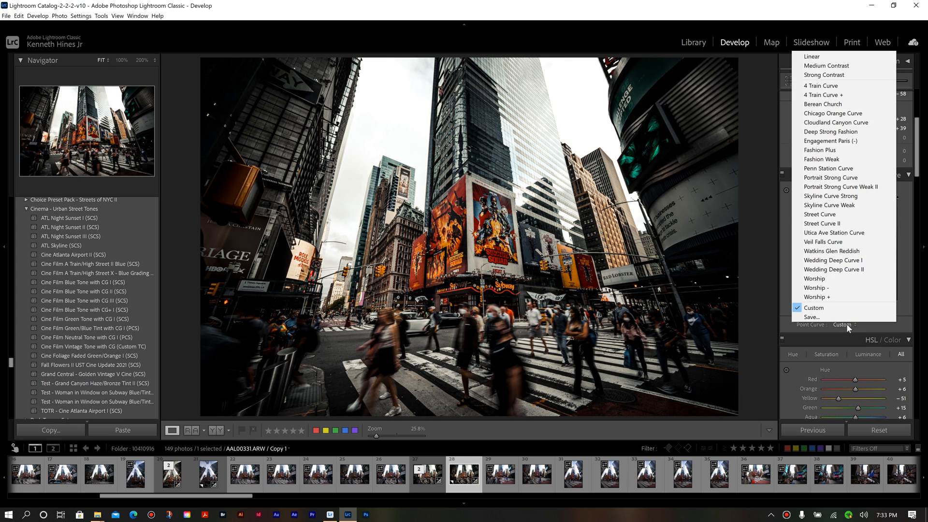
{"action": "mouse_move", "coordinate": [830, 205]}
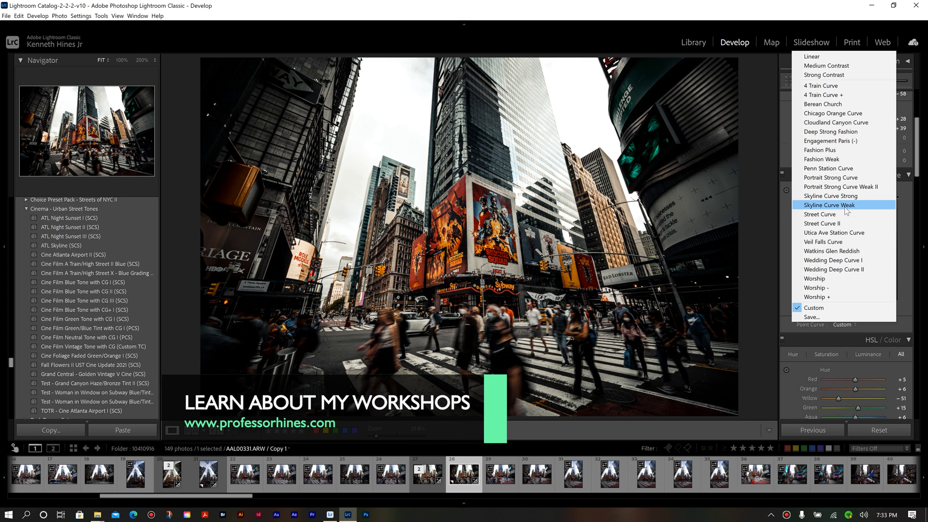
{"action": "mouse_move", "coordinate": [823, 95]}
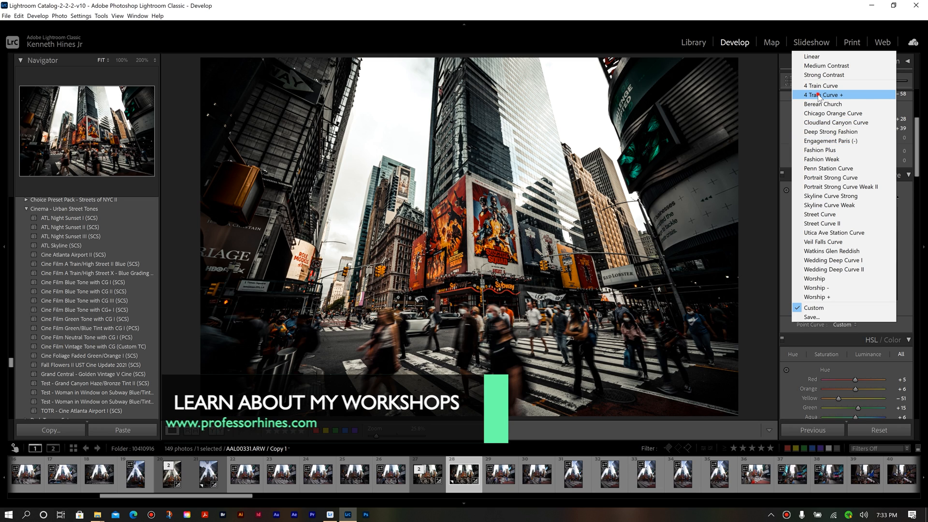
{"action": "left_click", "coordinate": [822, 95]}
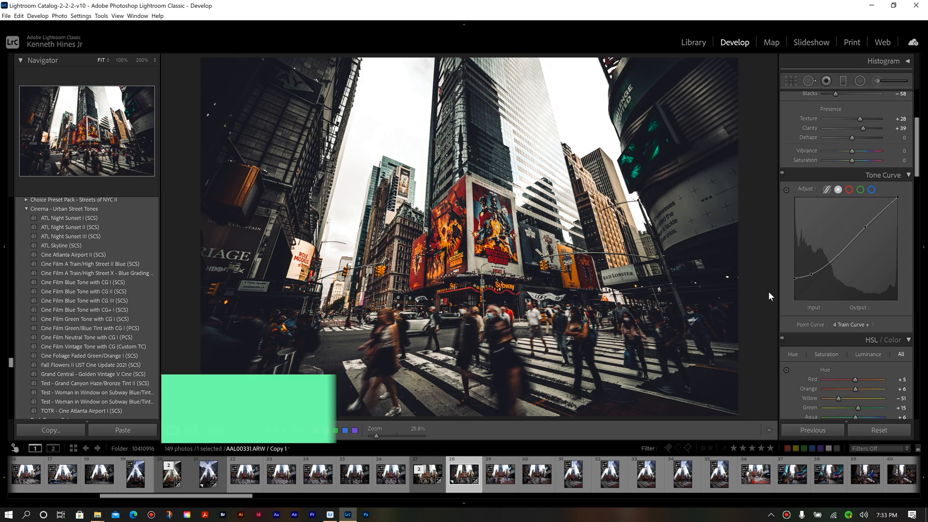